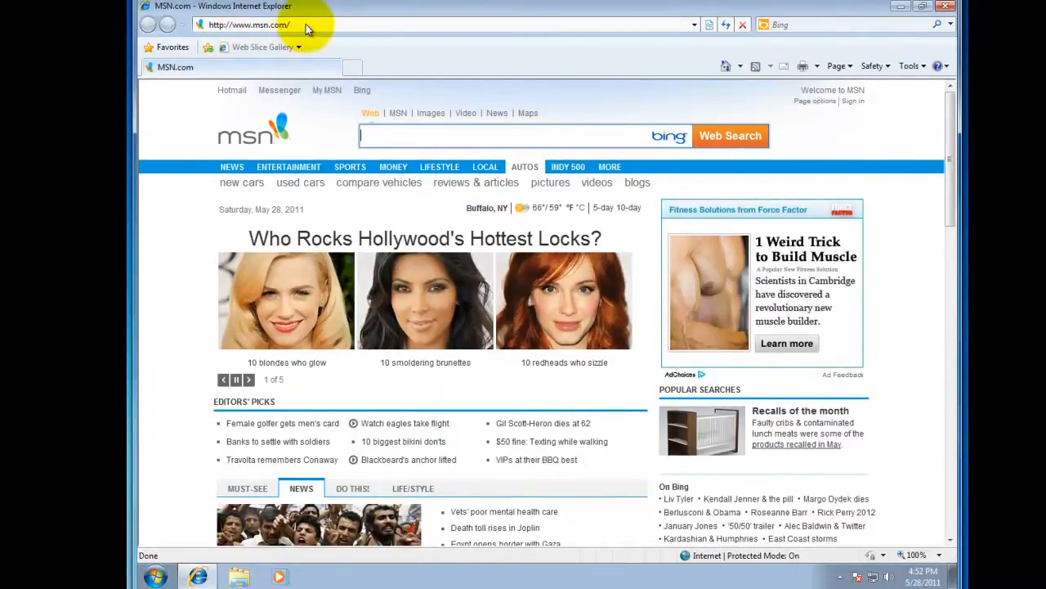
- From msn.com, go to the Windows Live sign-in page to start signing up
click(250, 24)
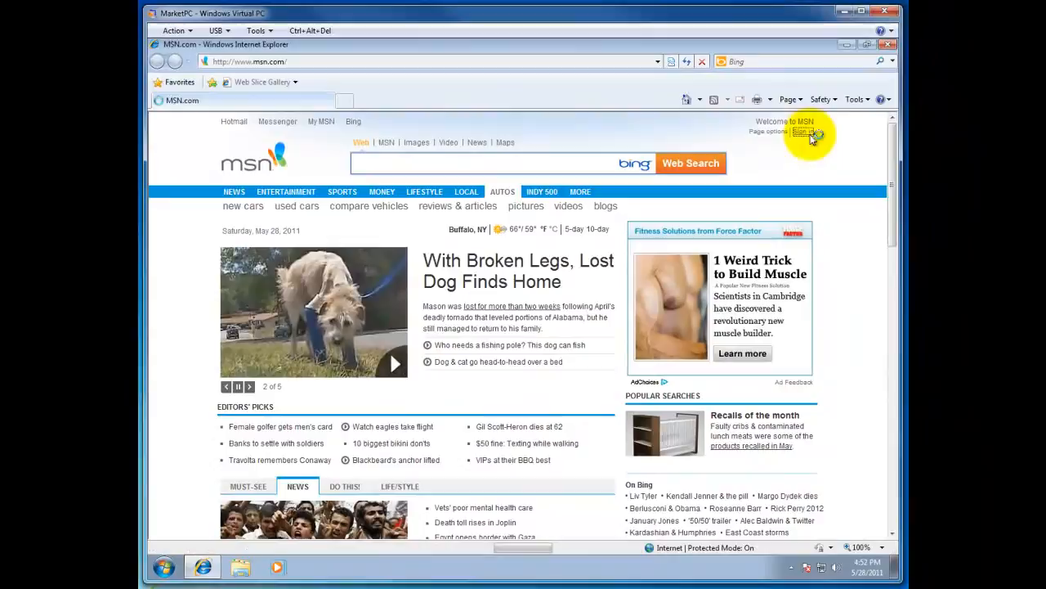
click(805, 131)
text(l)
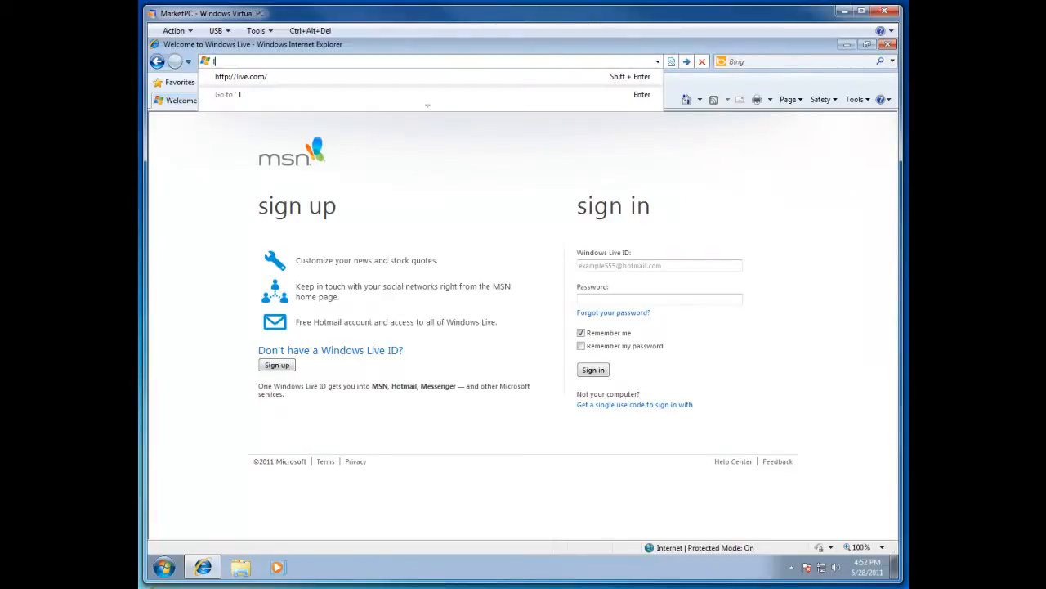
text(ive)
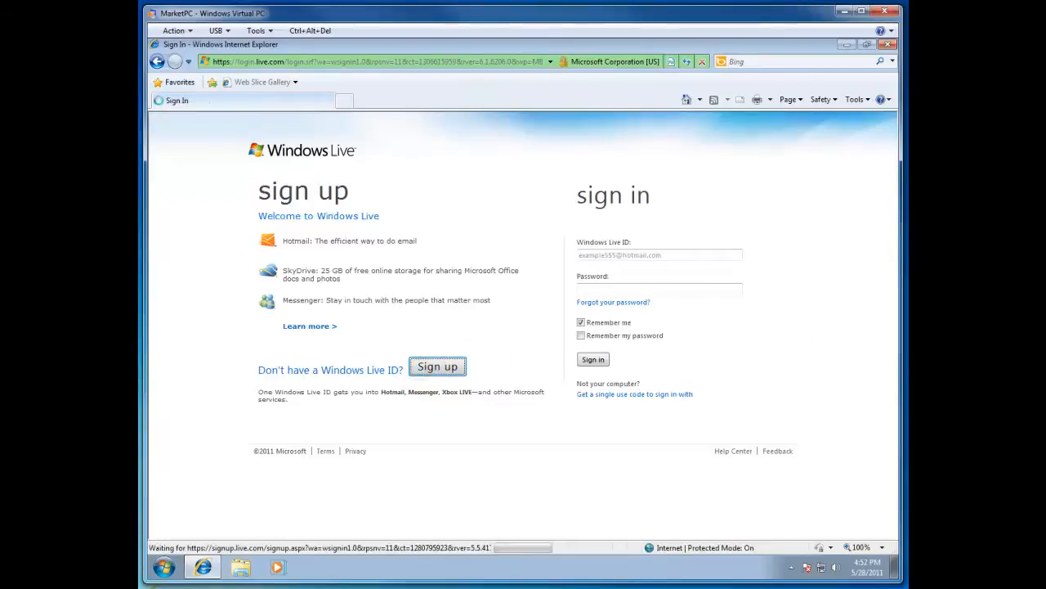
- Enter the new ID HowToExpert with the live.com domain and check its availability
click(438, 366)
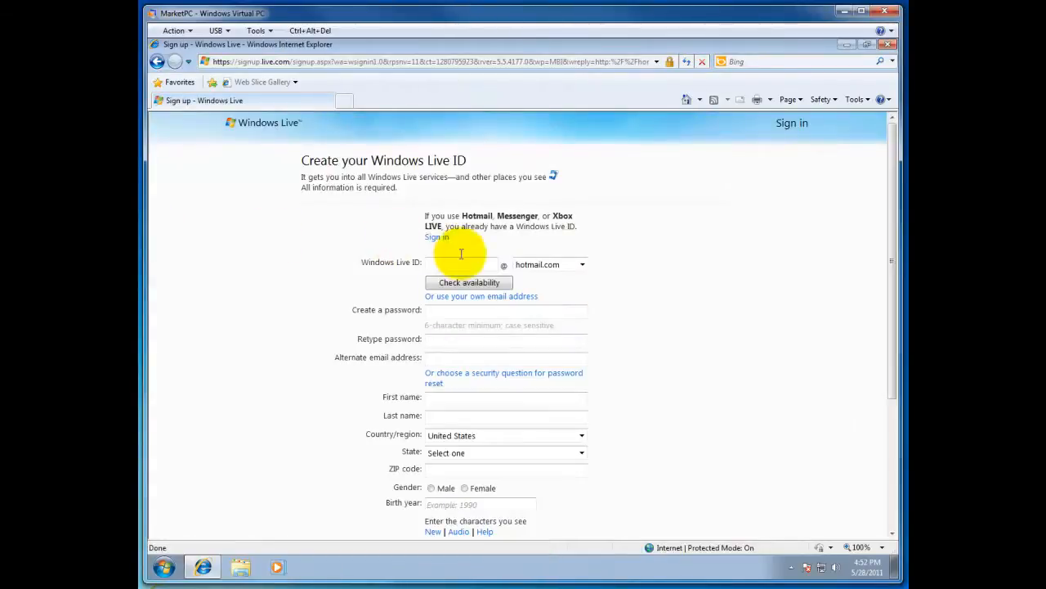
mouse_move(556, 362)
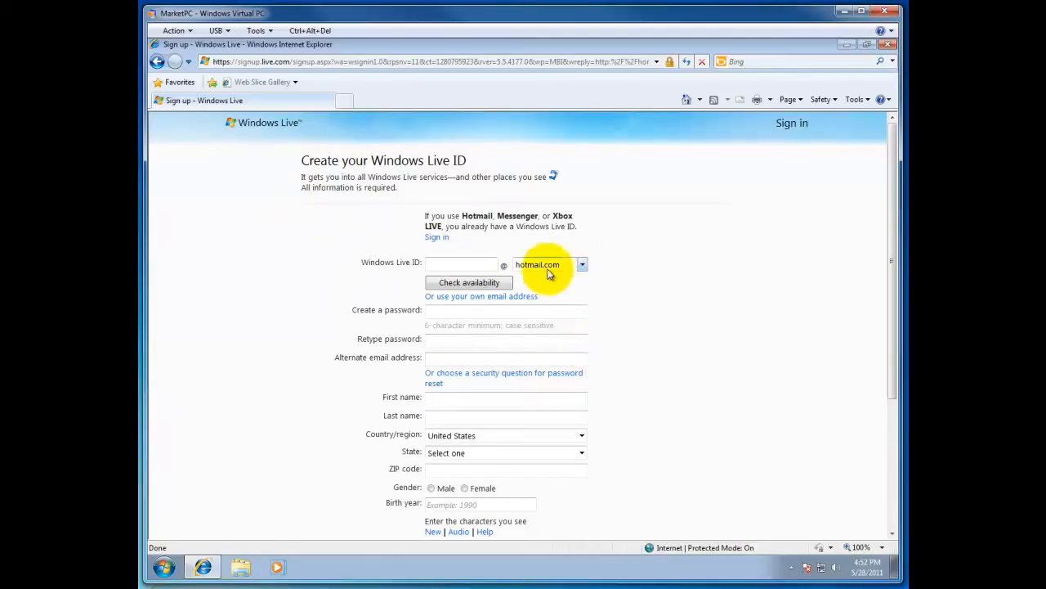
click(461, 263)
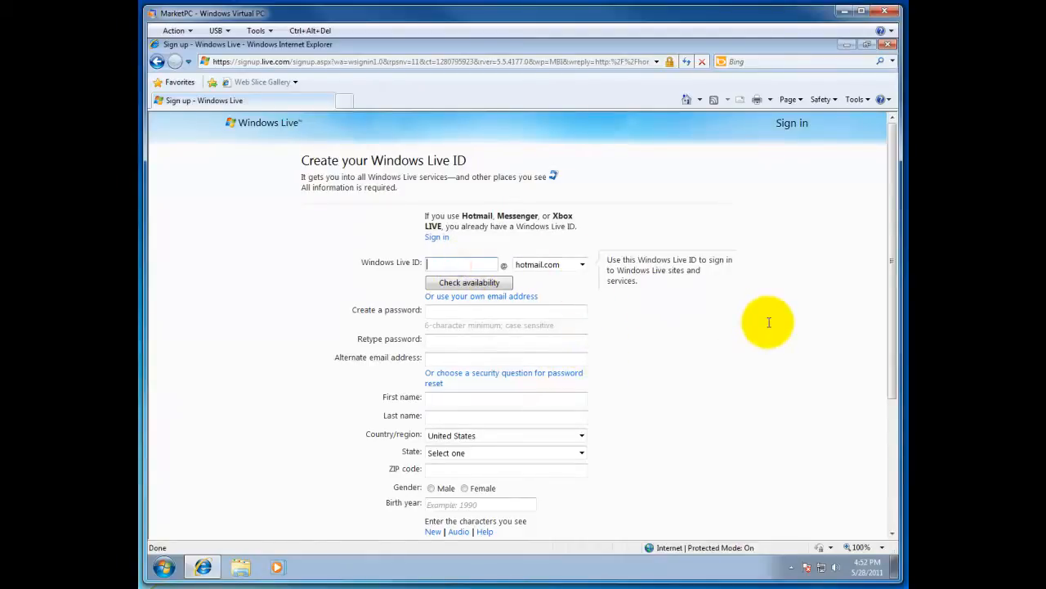
mouse_move(757, 322)
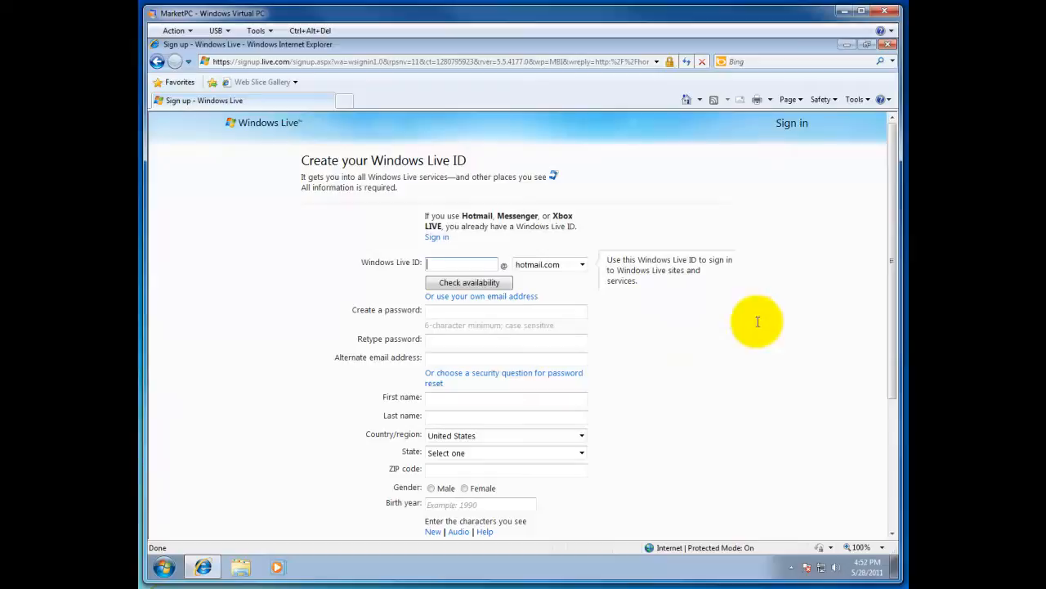
click(581, 264)
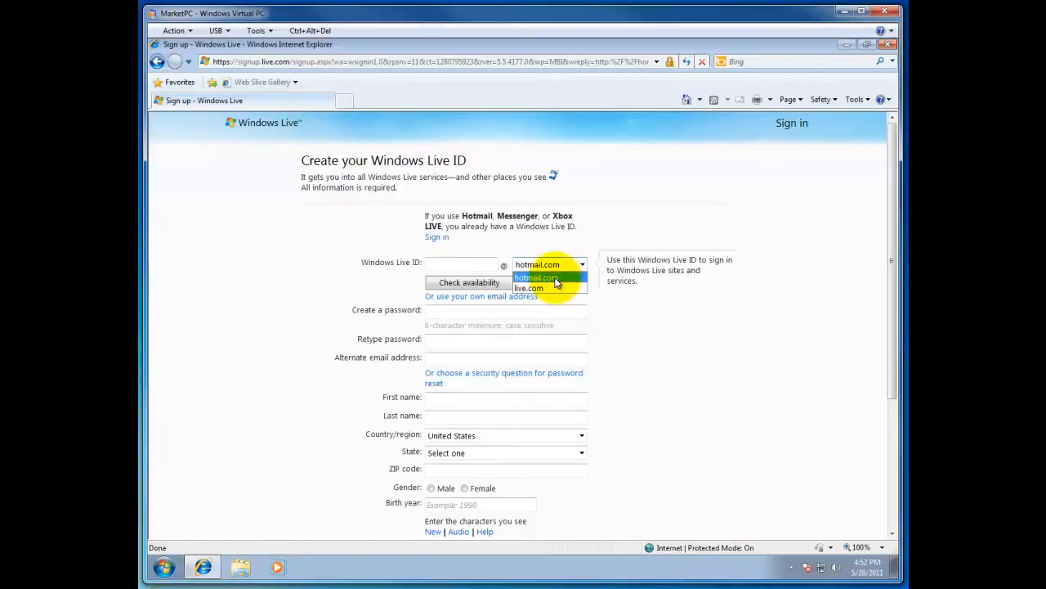
mouse_move(529, 288)
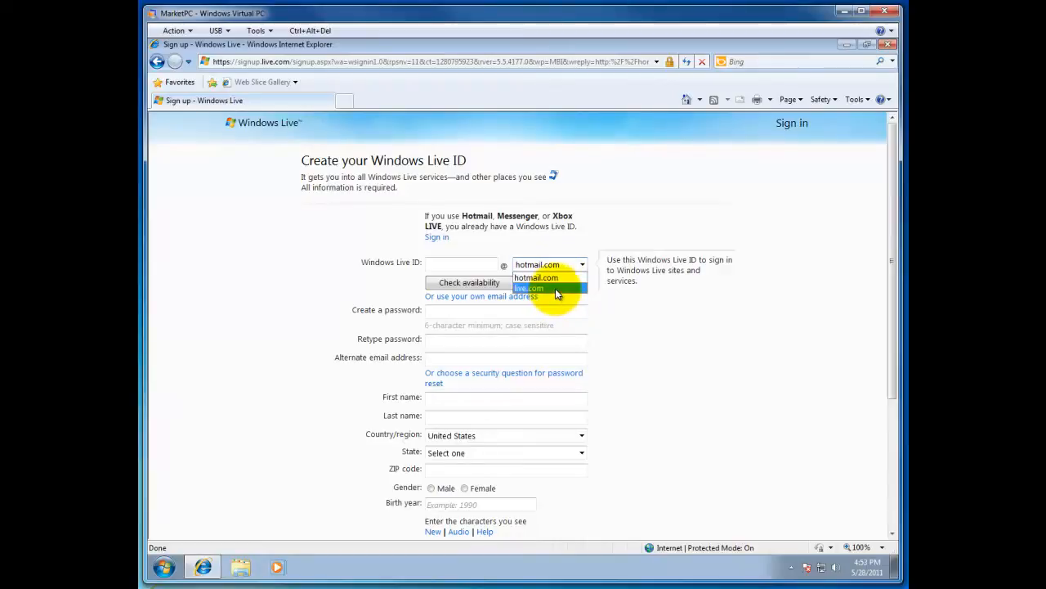
click(529, 287)
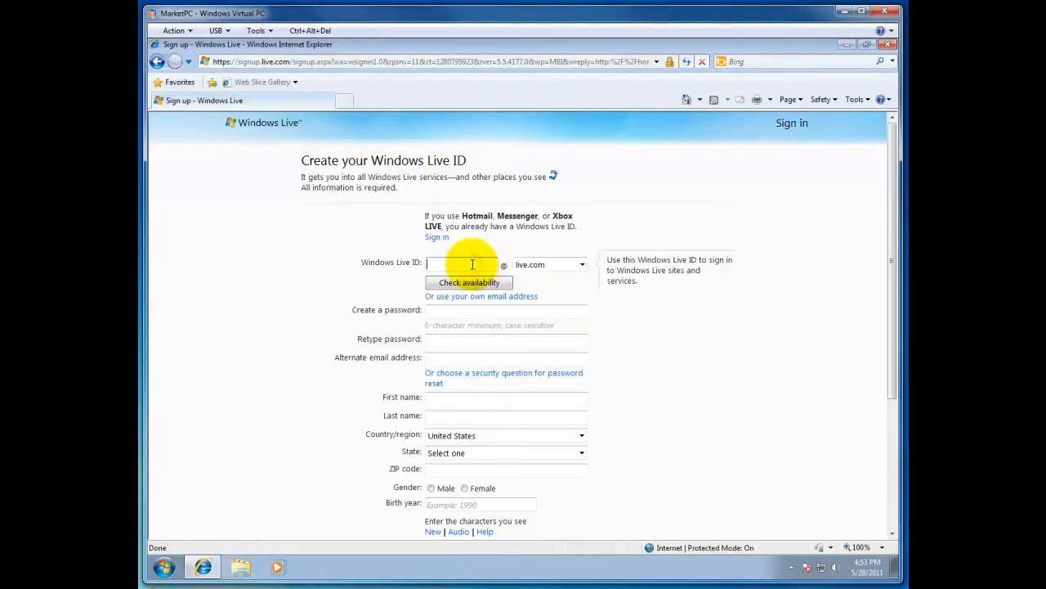
text(HowToExpert)
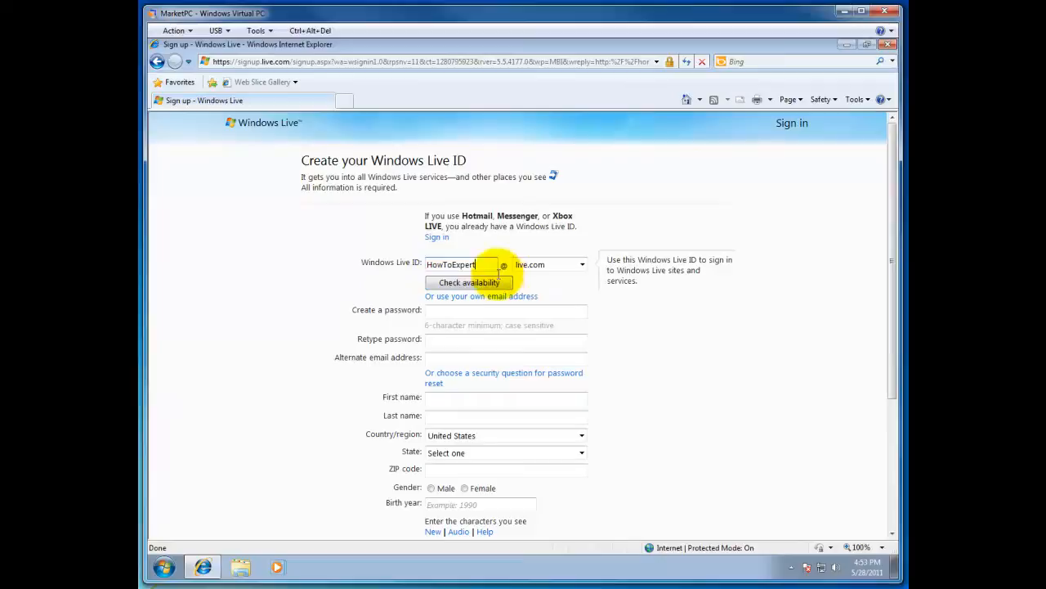
click(469, 282)
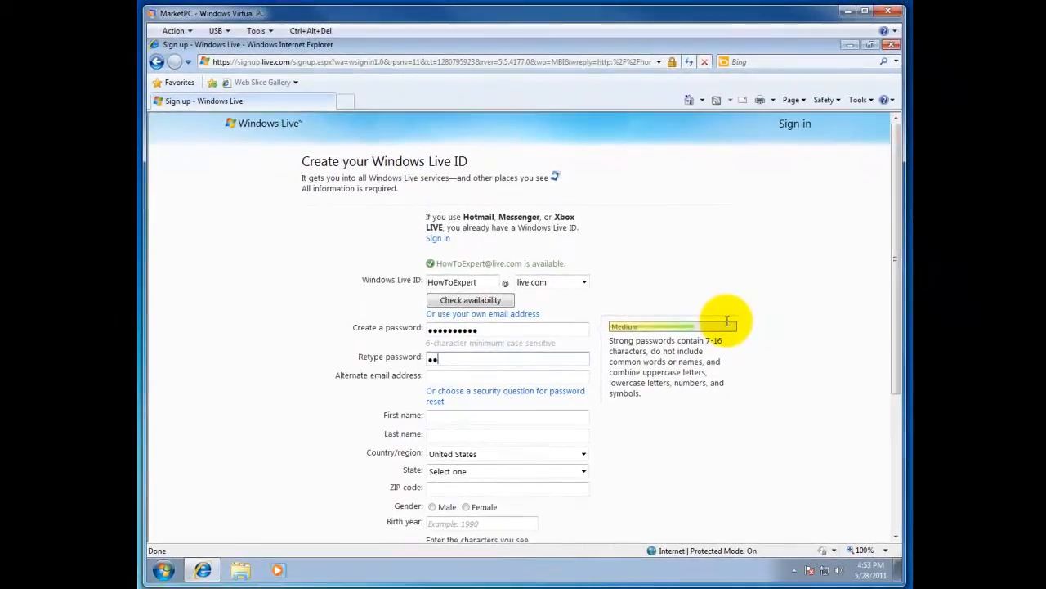
- Retype the password to confirm it, then move to the alternate email field
text(••••••)
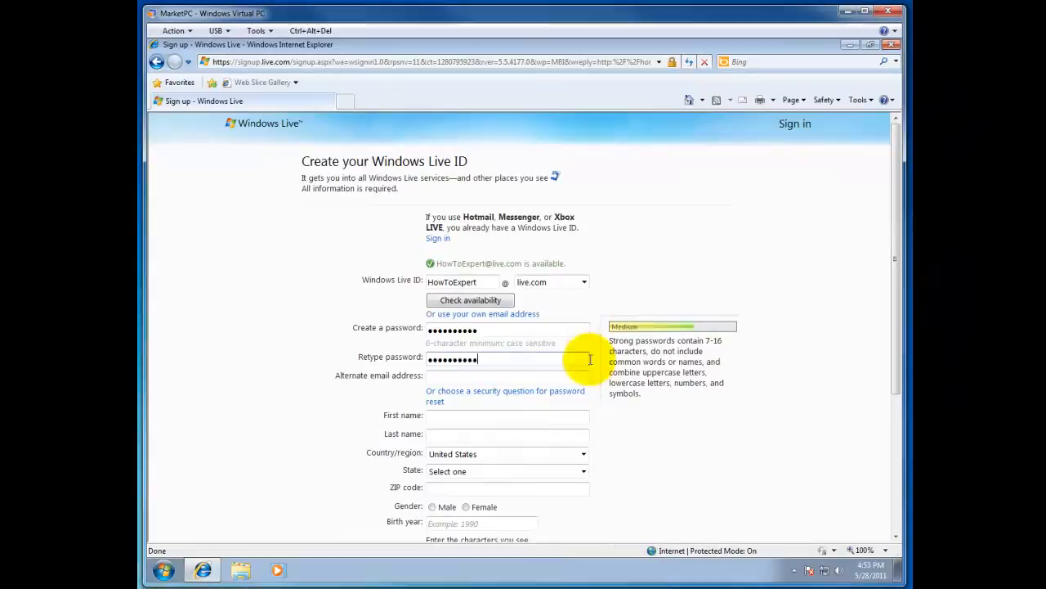
click(507, 376)
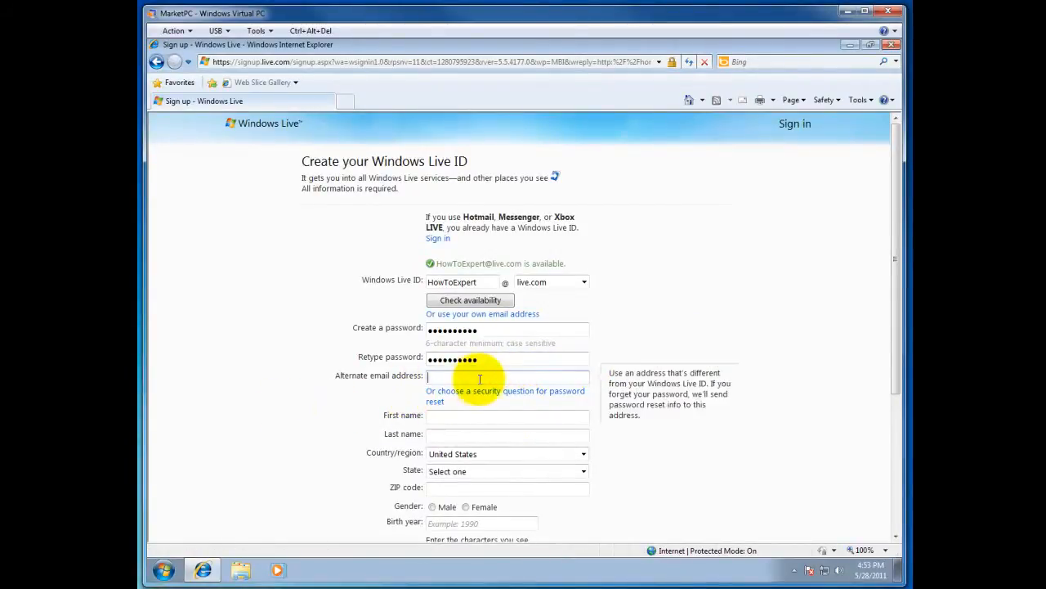
mouse_move(564, 382)
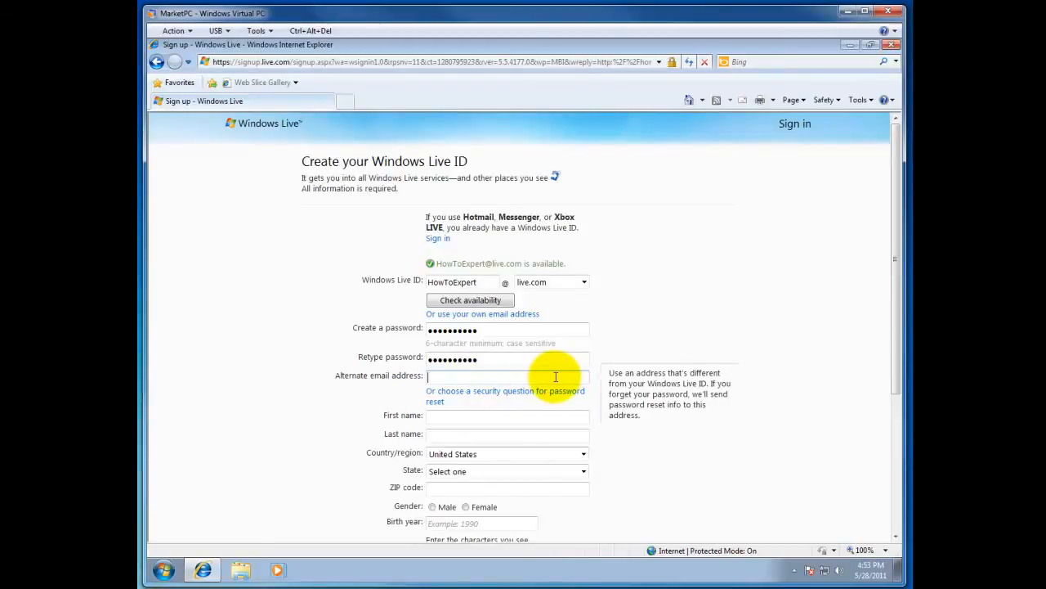
mouse_move(605, 380)
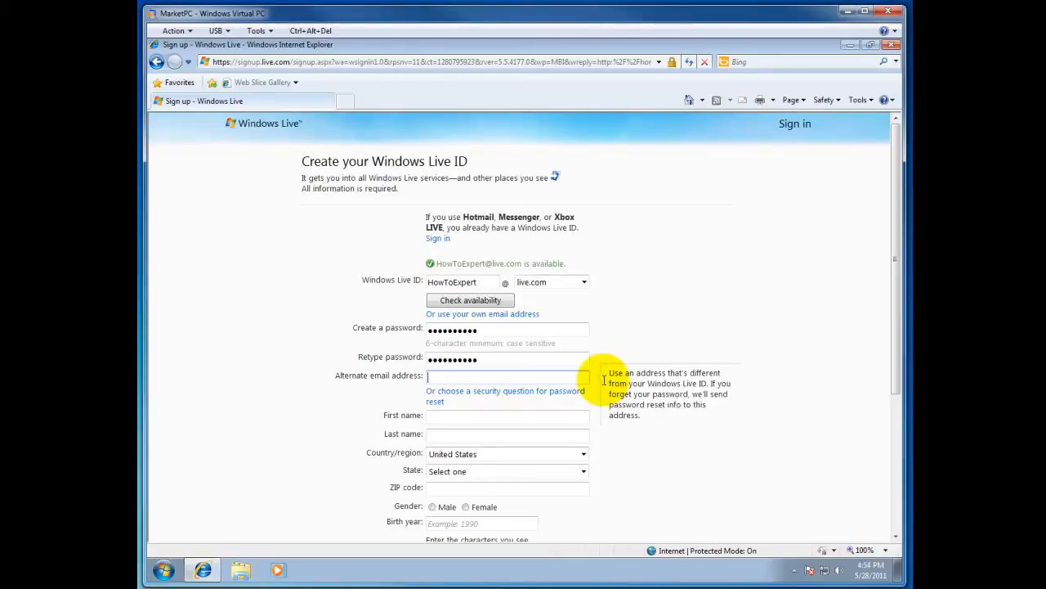
mouse_move(417, 404)
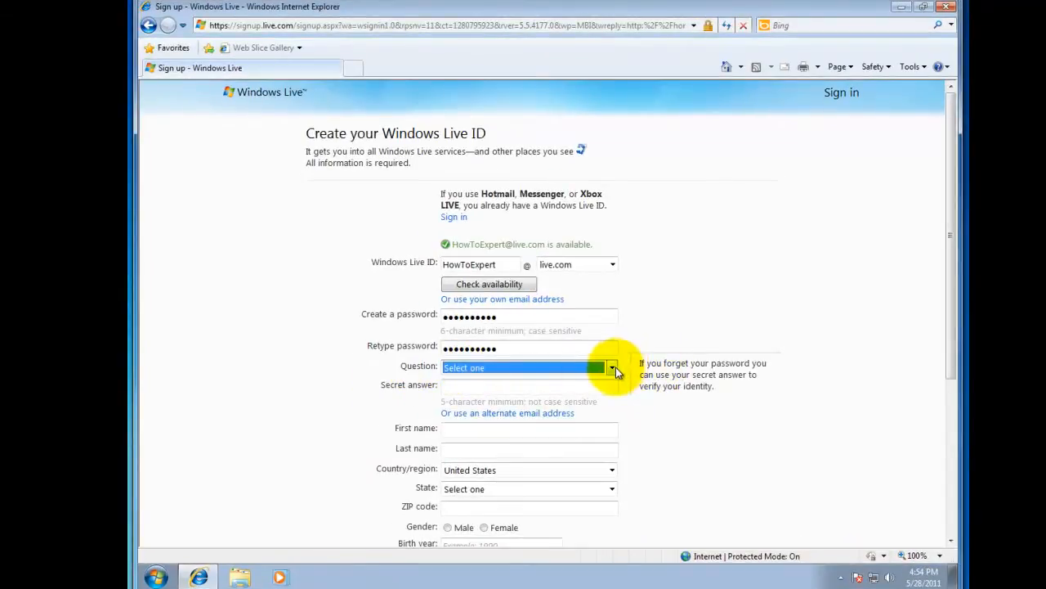
click(612, 367)
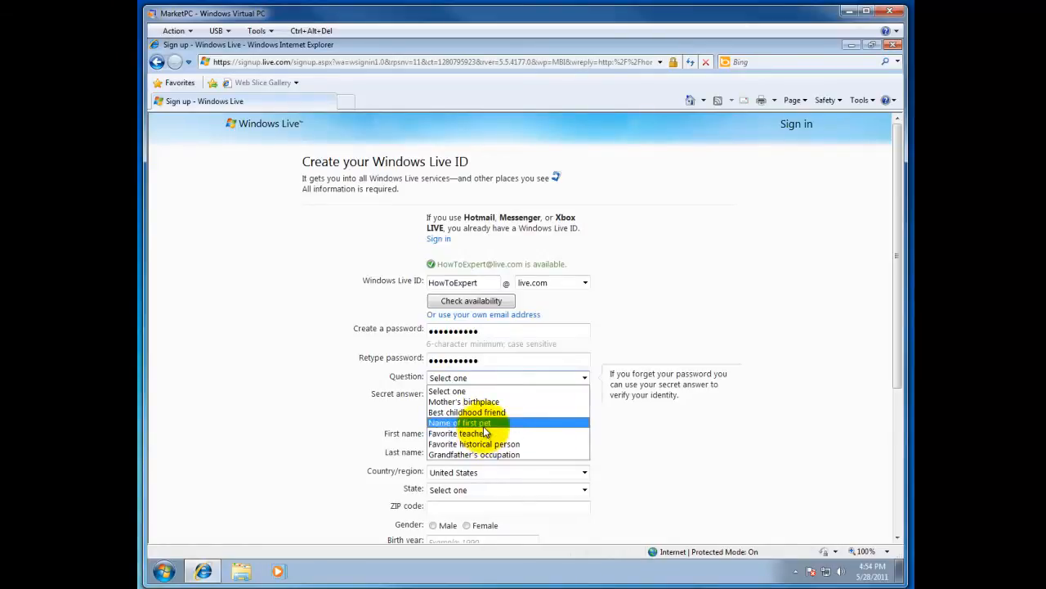
click(460, 423)
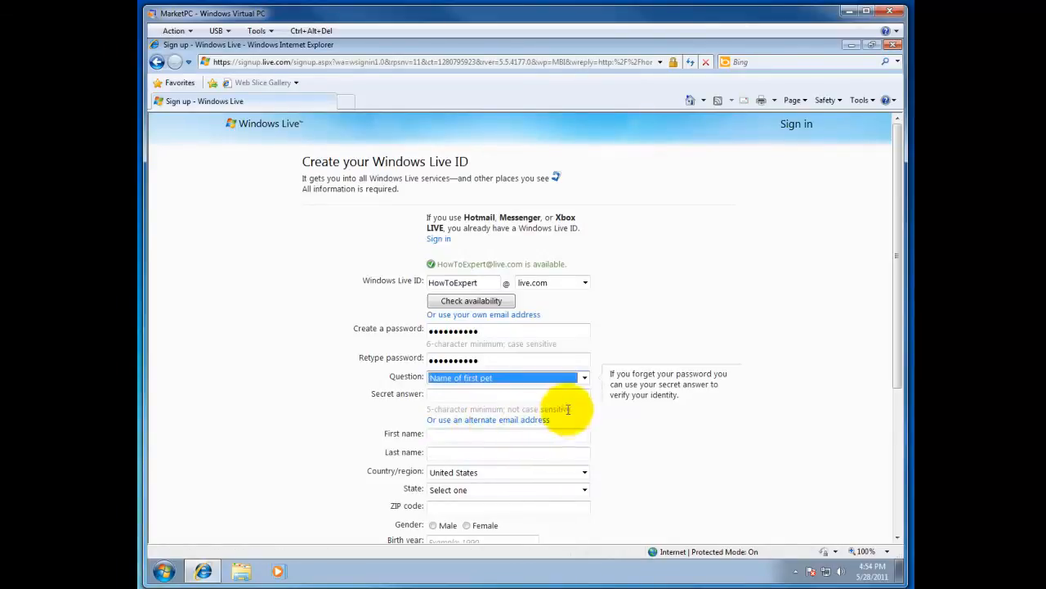
click(506, 395)
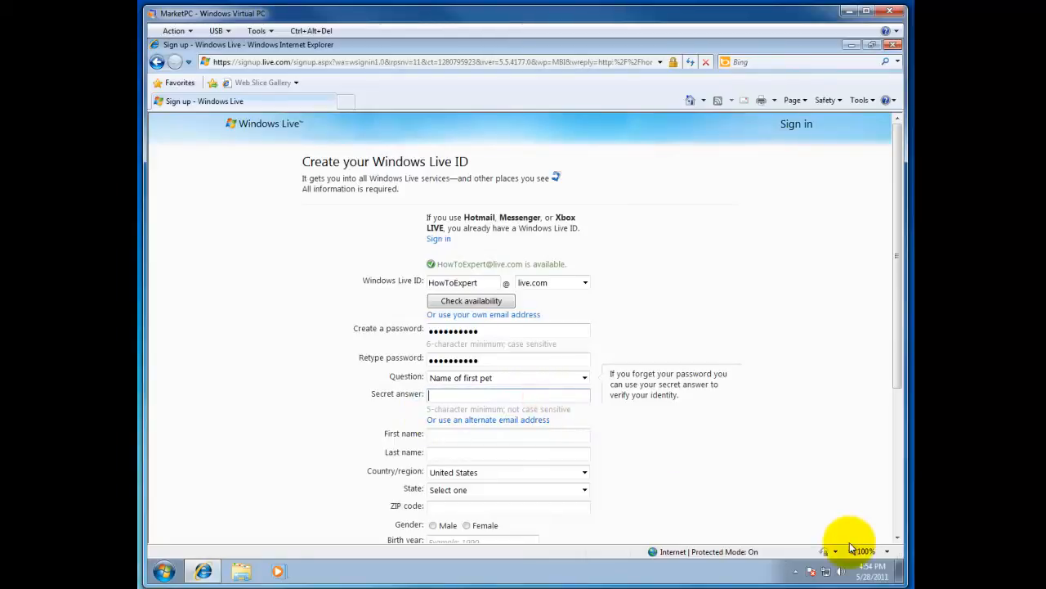
mouse_move(505, 463)
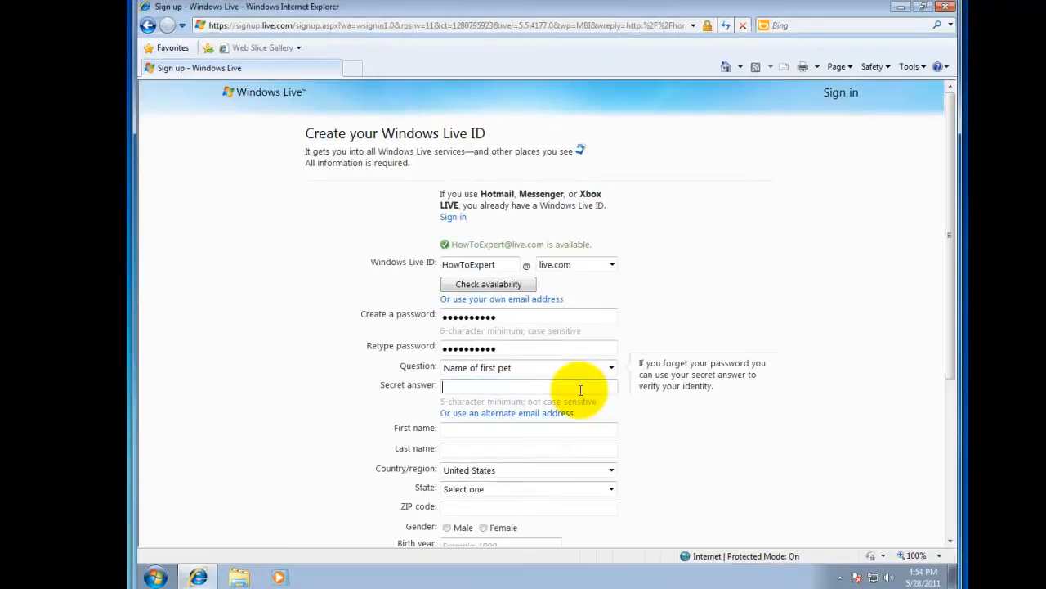
text(Jesu)
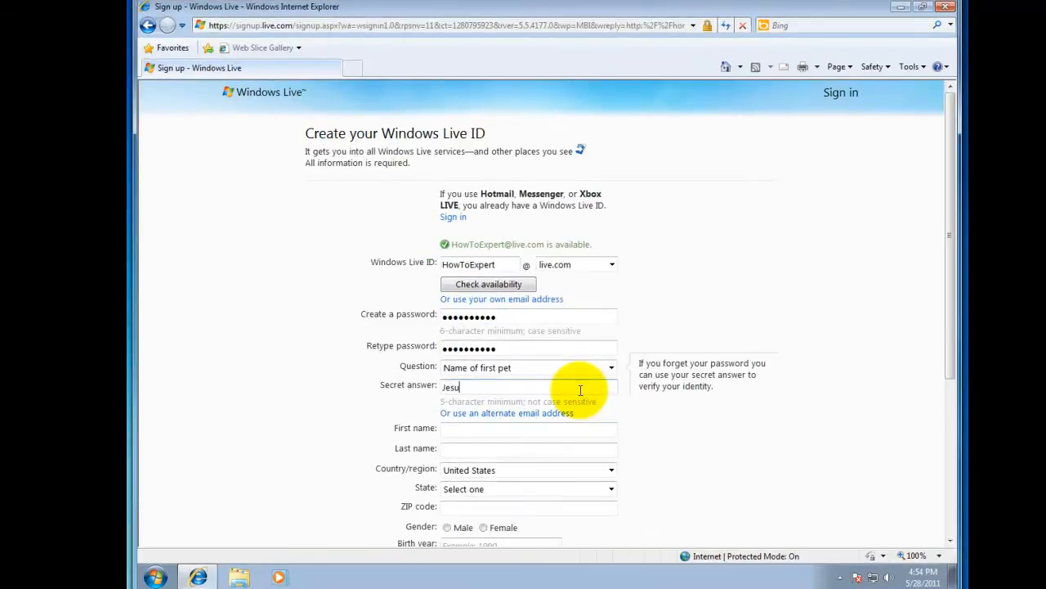
click(528, 428)
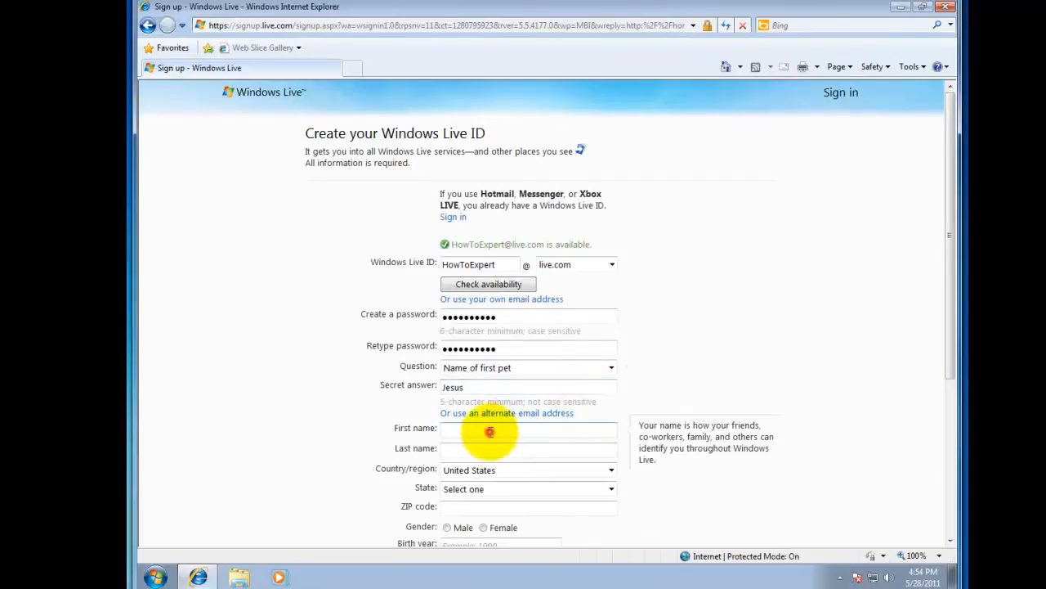
scroll(down, 3)
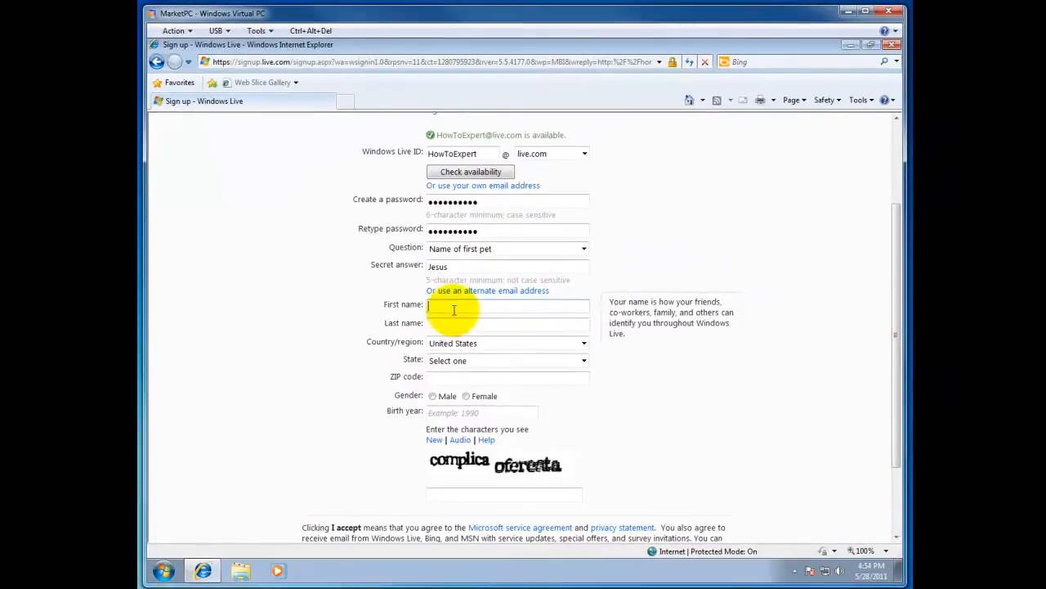
text(p)
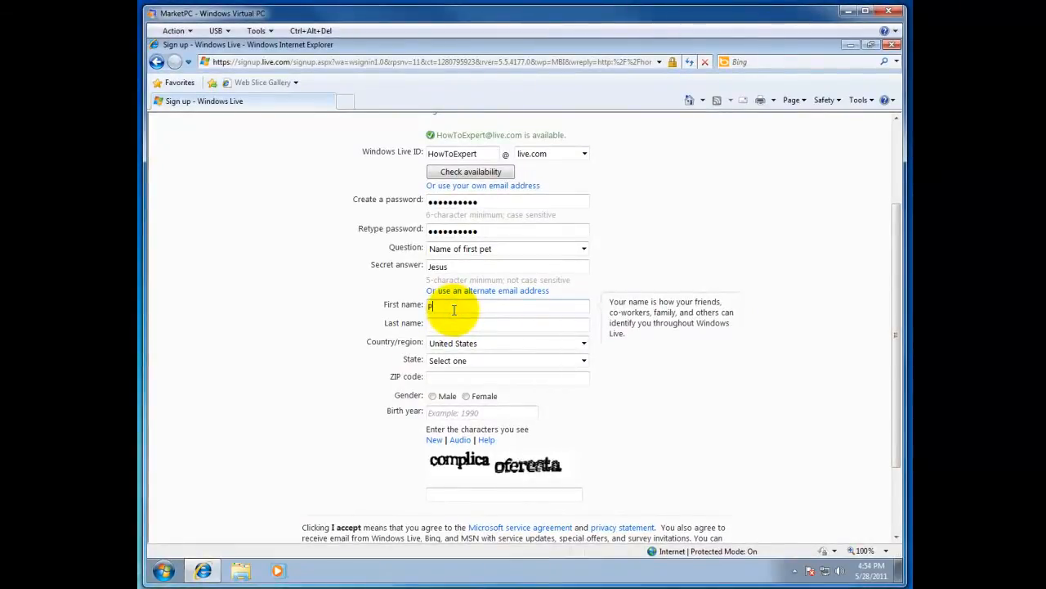
text(etar)
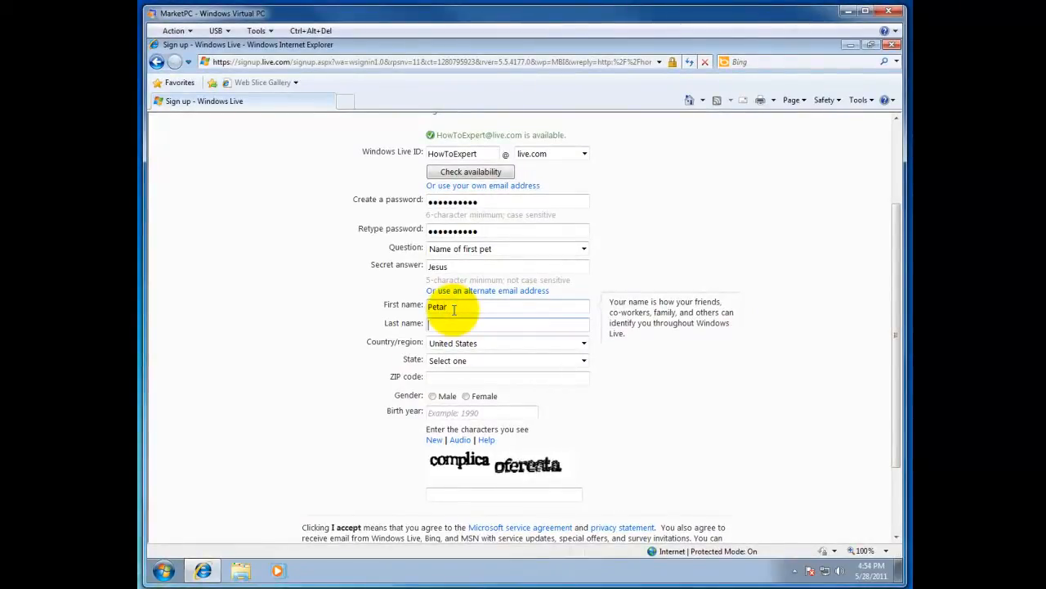
text(Novakovic)
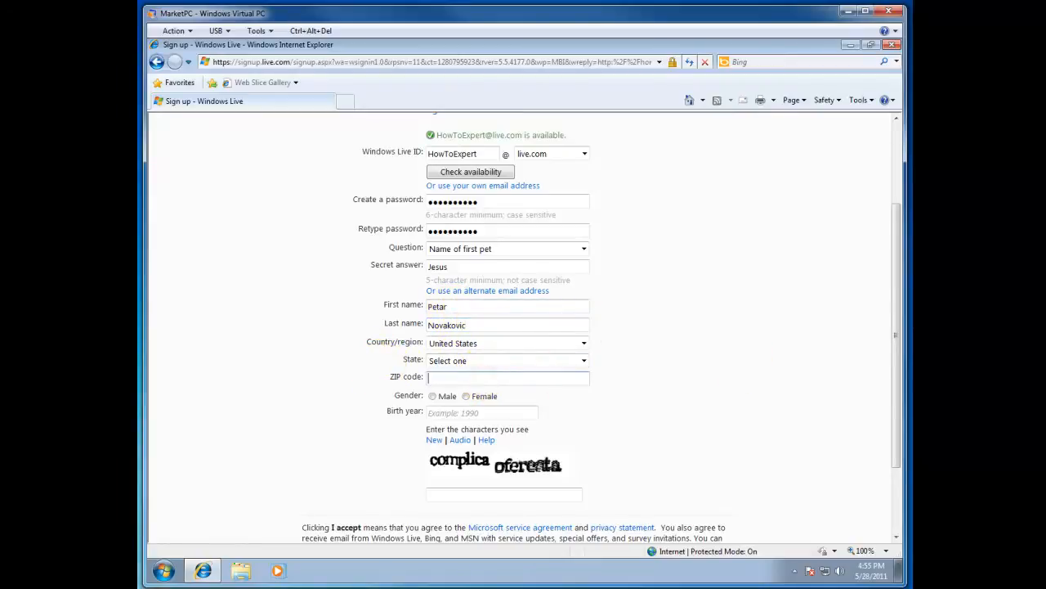
- Enter ZIP 14217, select Male gender and birth year 1973
text(14217)
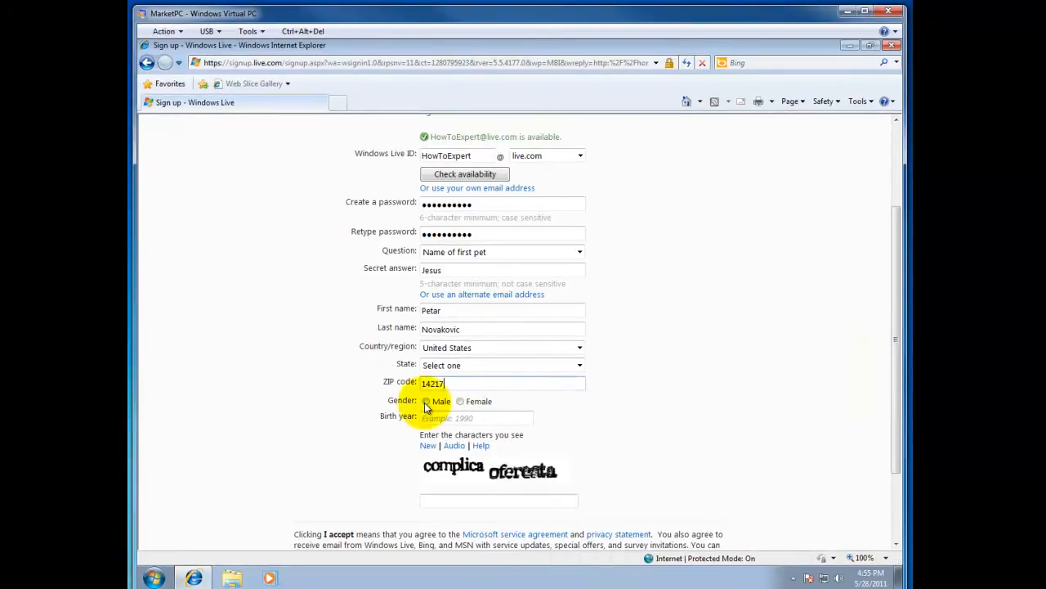
click(426, 401)
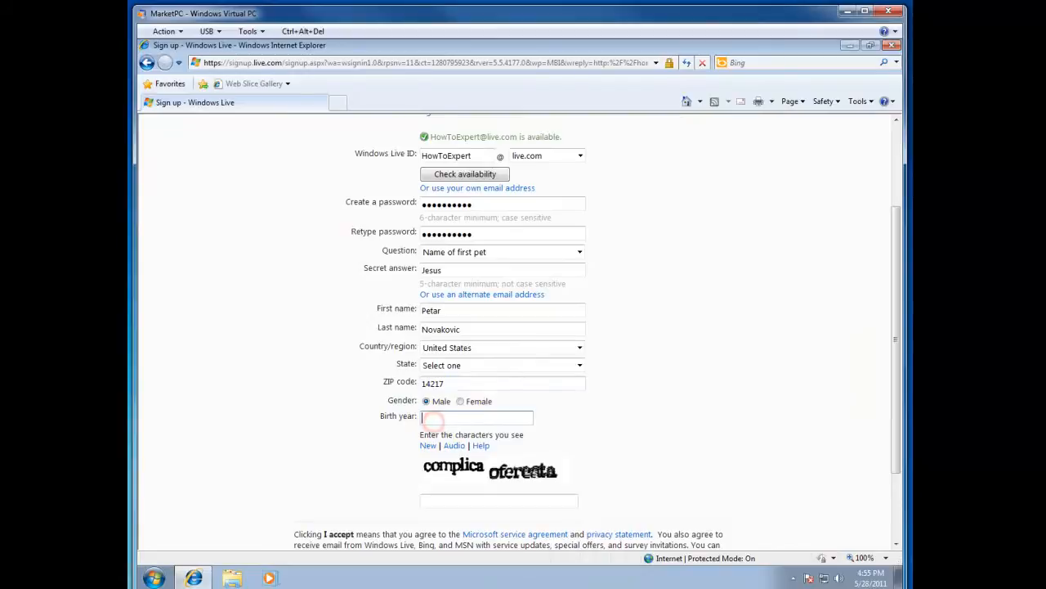
text(1973)
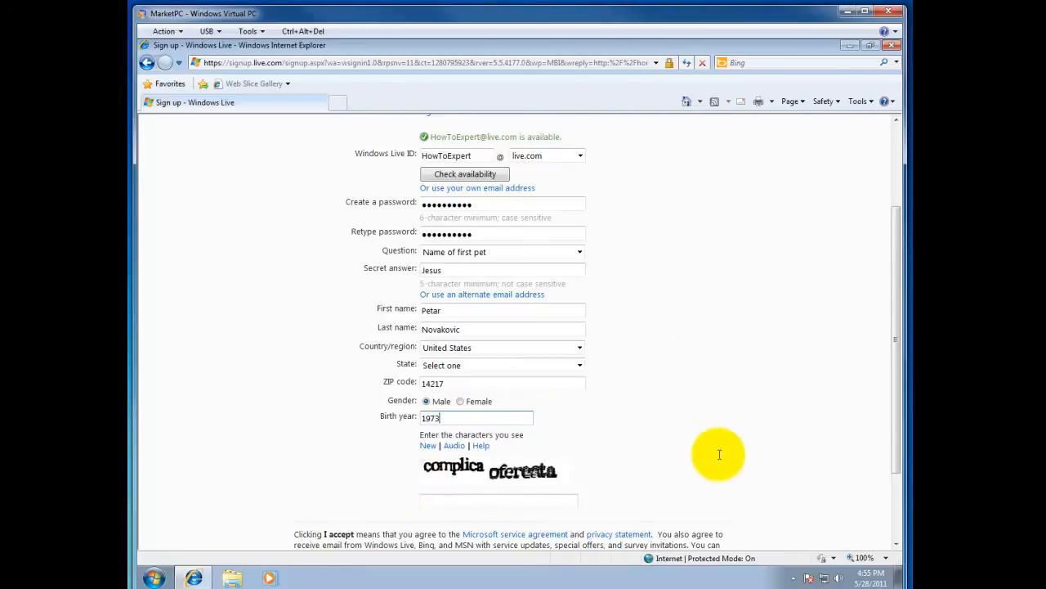
scroll(down, 3)
text(comlica ofereata)
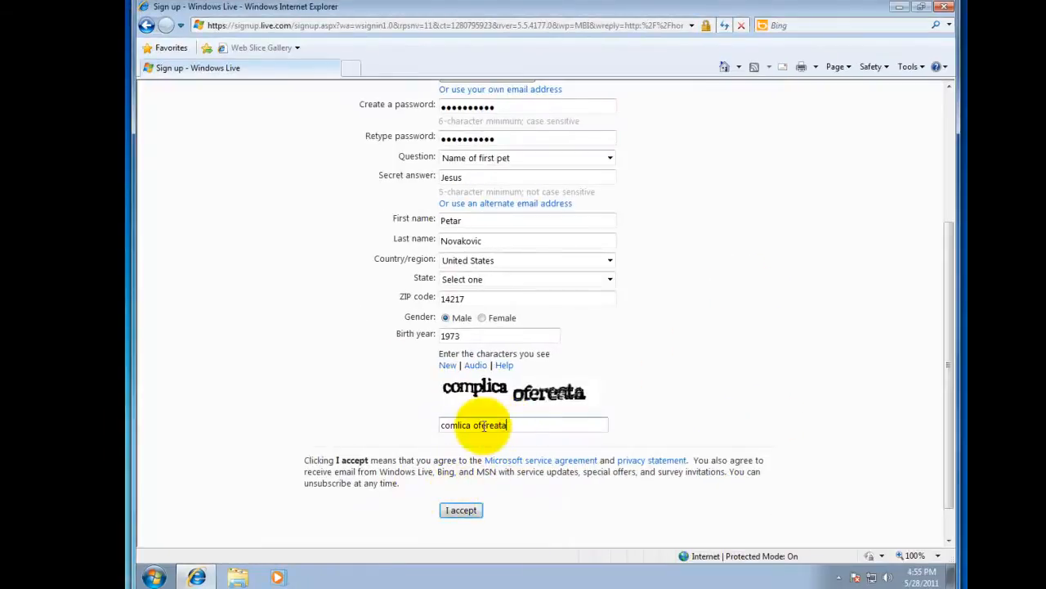
- Set State to New York and submit the sign-up form with I accept
click(460, 509)
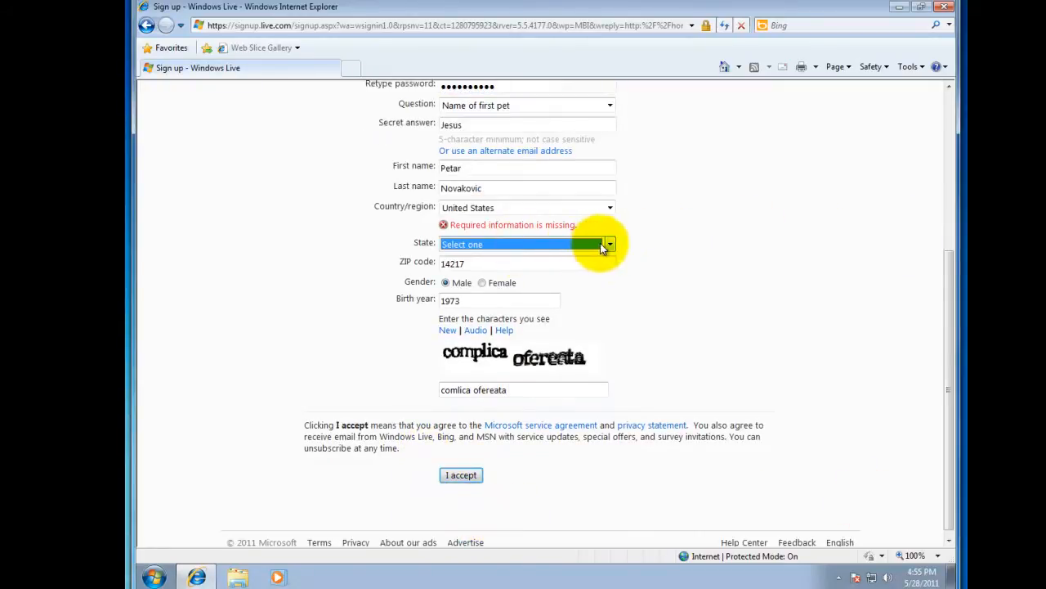
click(609, 243)
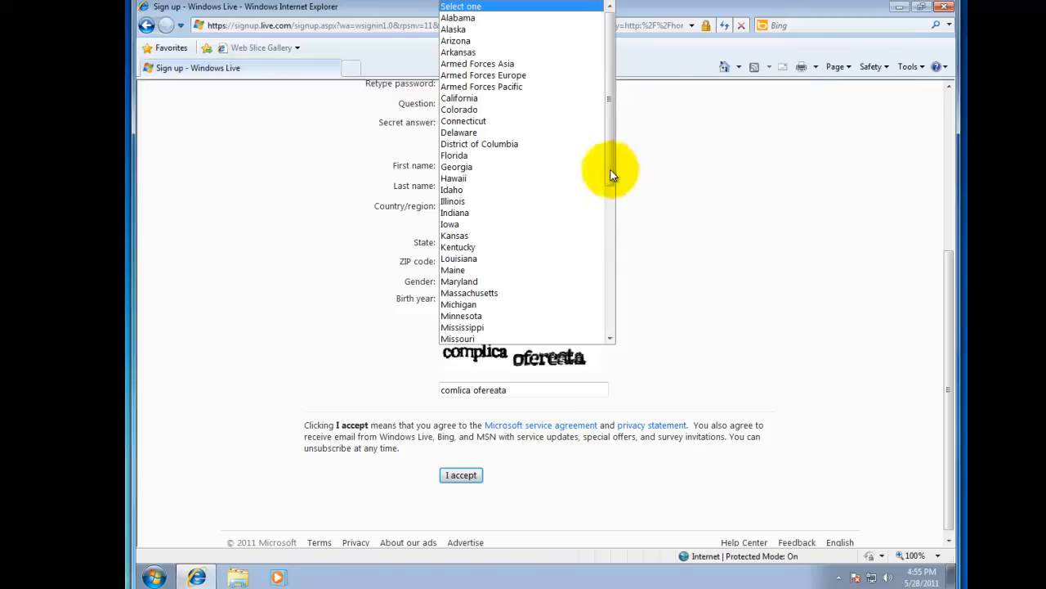
scroll(down, 3)
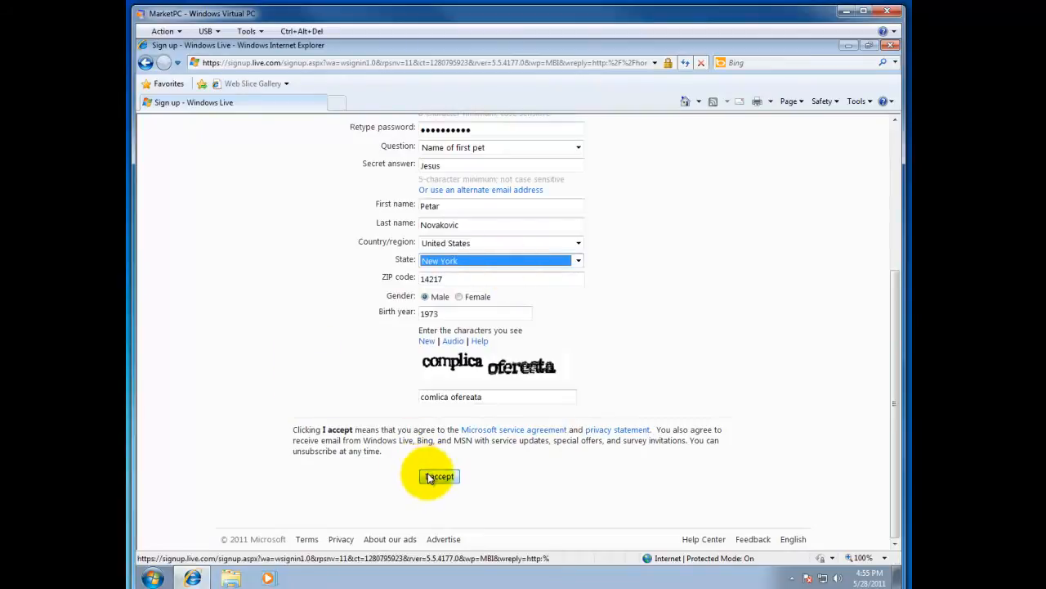
click(440, 477)
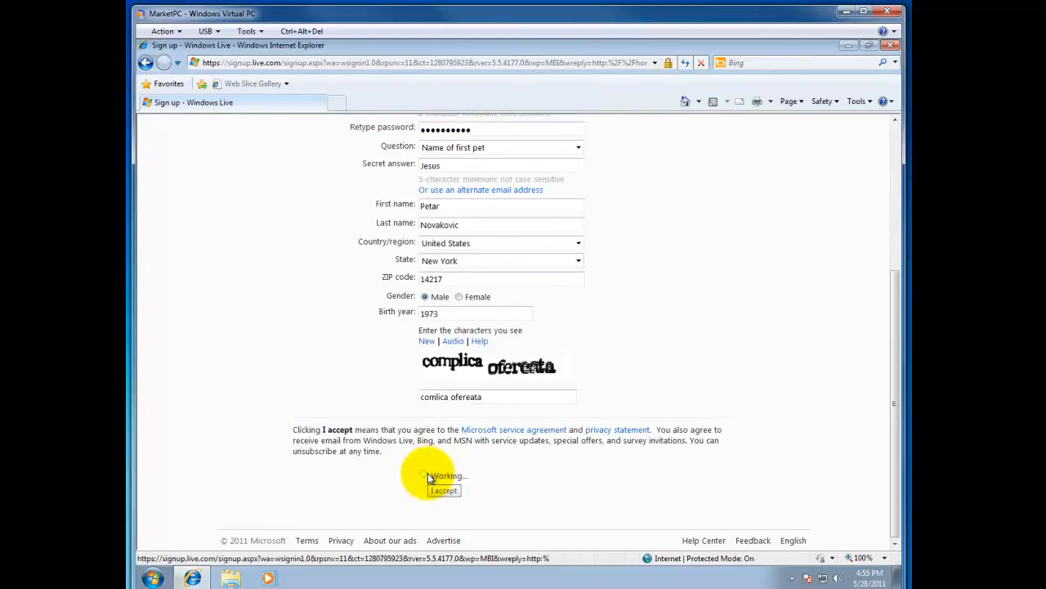
click(444, 490)
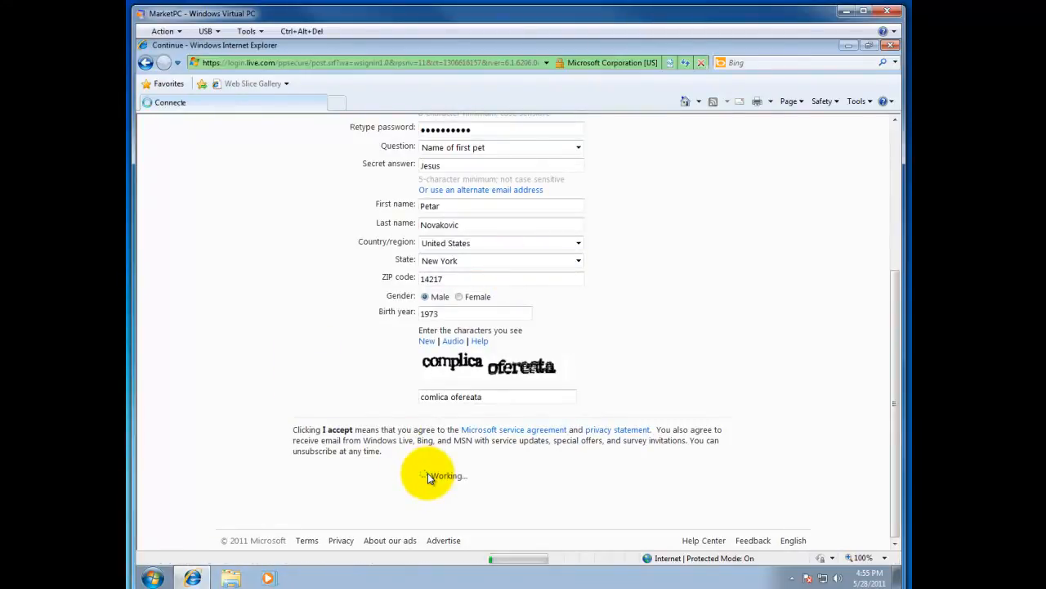